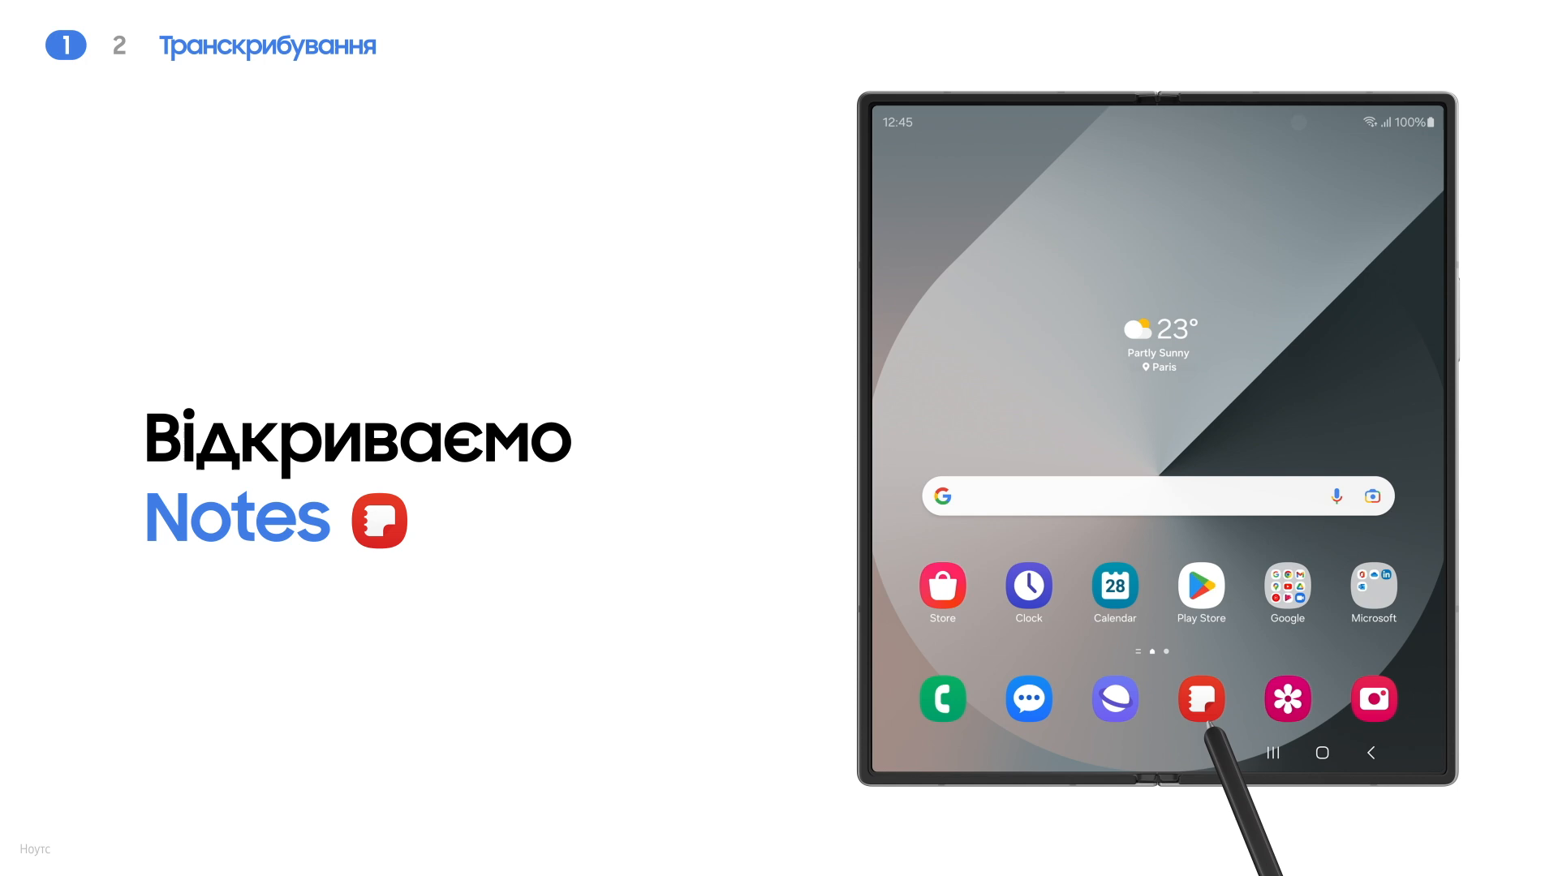
Start a new blank note in Samsung Notes and show its insert options.
left_click(1201, 697)
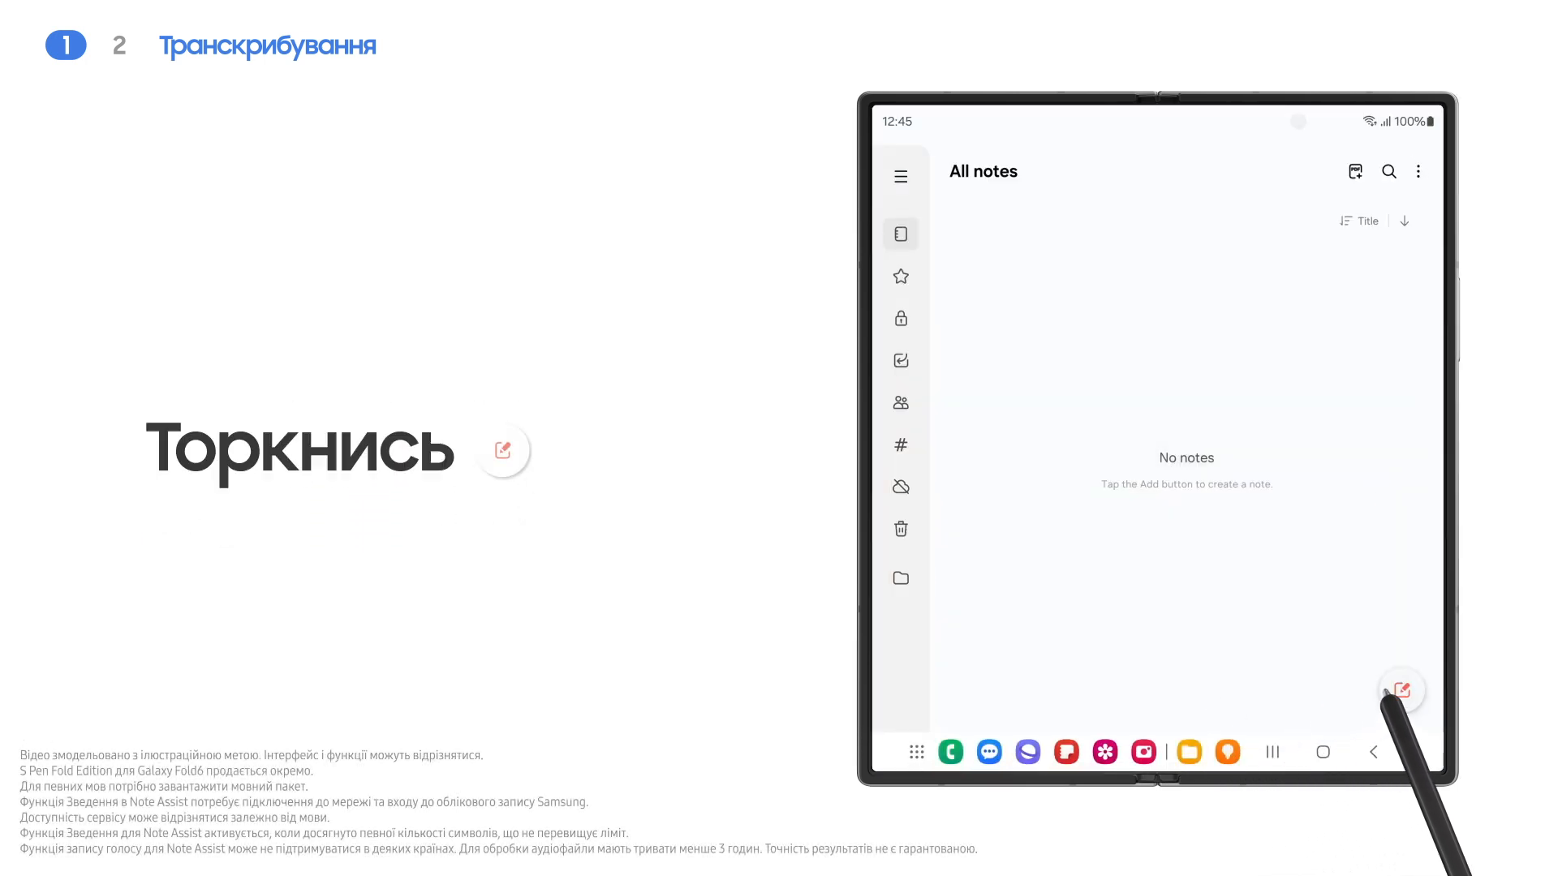
left_click(1401, 690)
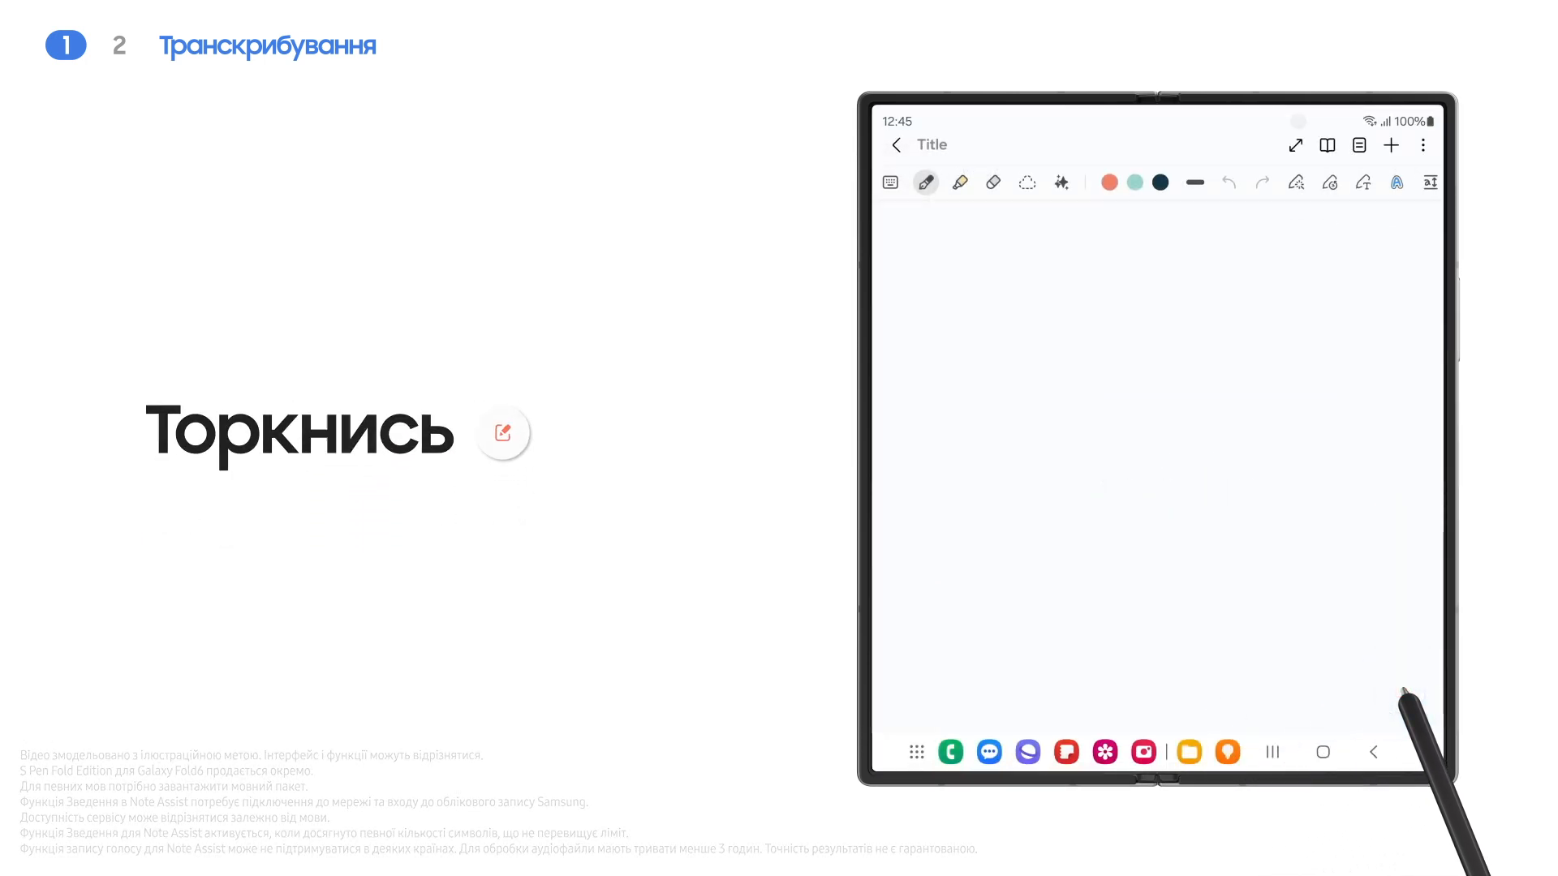
left_click(1389, 144)
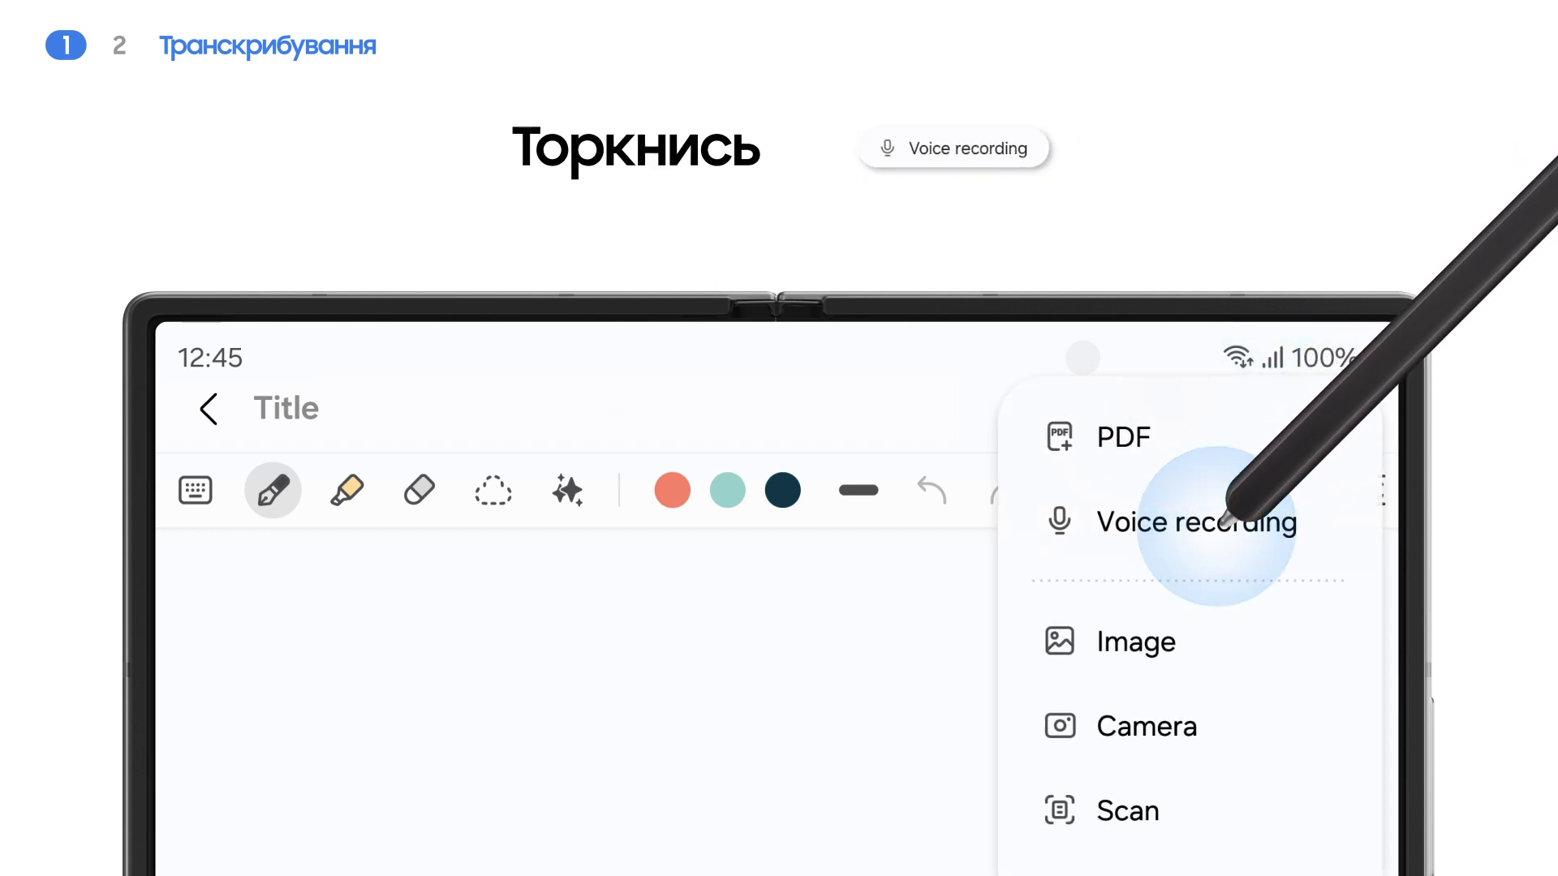
Start a voice recording in the note and let the conversation record past fifteen minutes.
left_click(1194, 521)
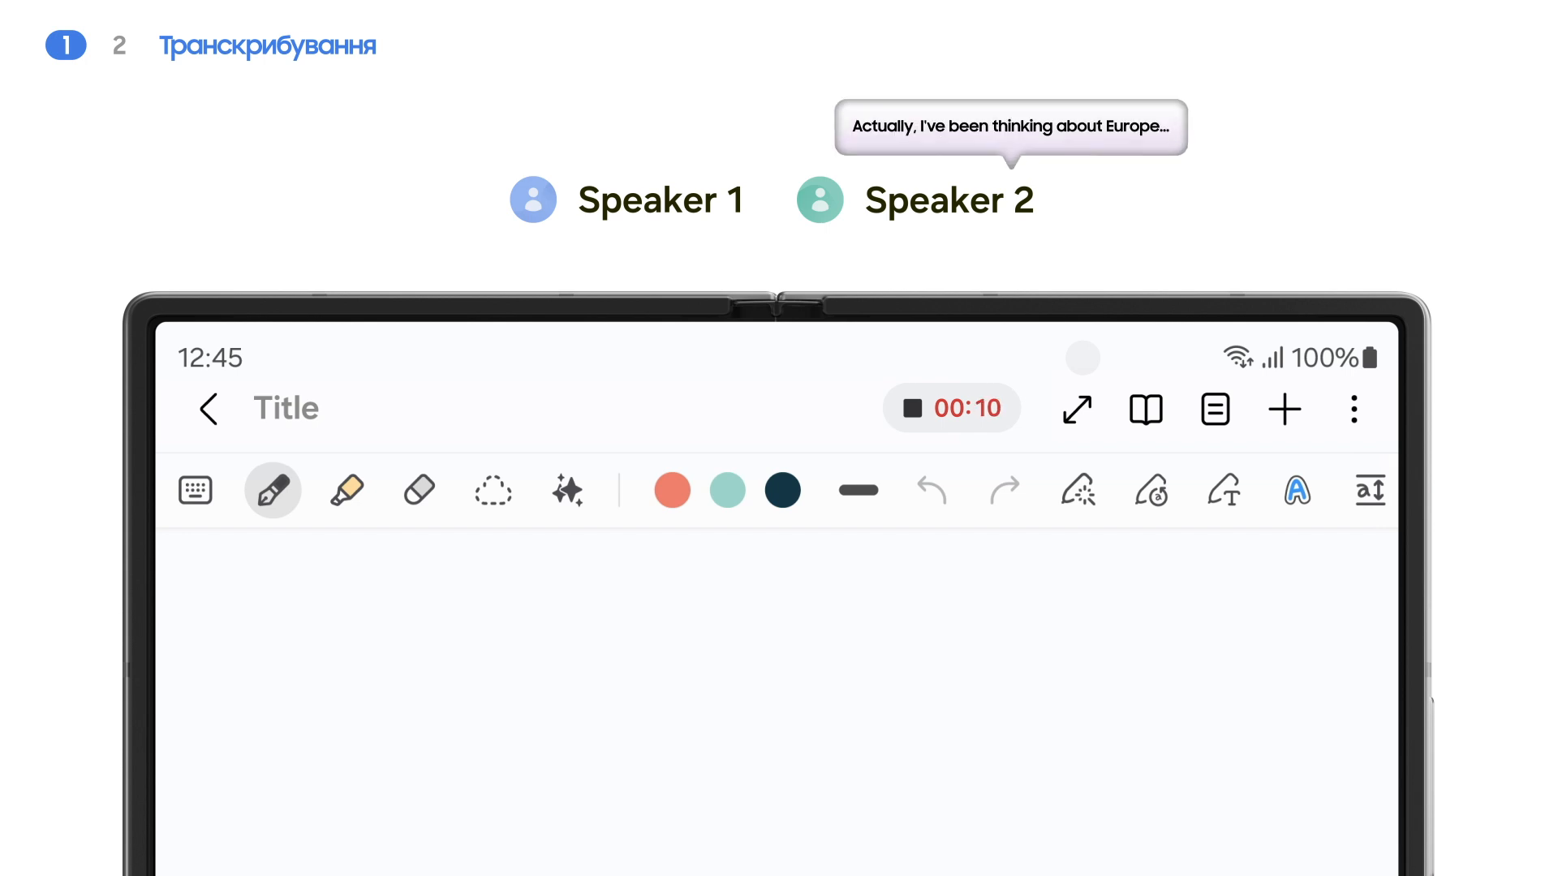
scroll("down", 3)
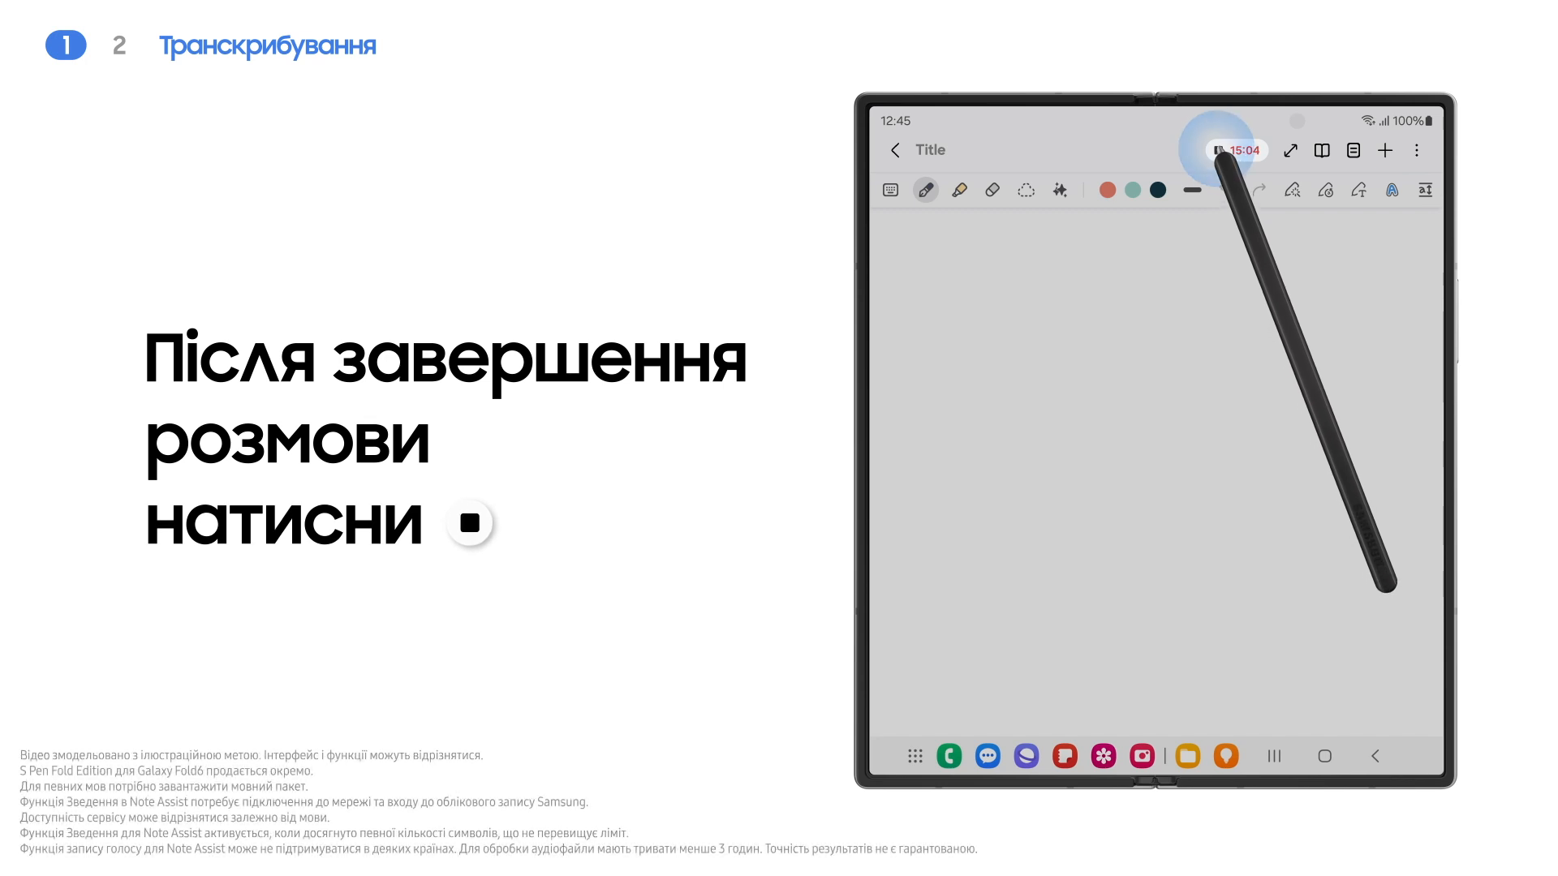
Stop the voice recording so the note offers transcription into English or another language.
left_click(1231, 149)
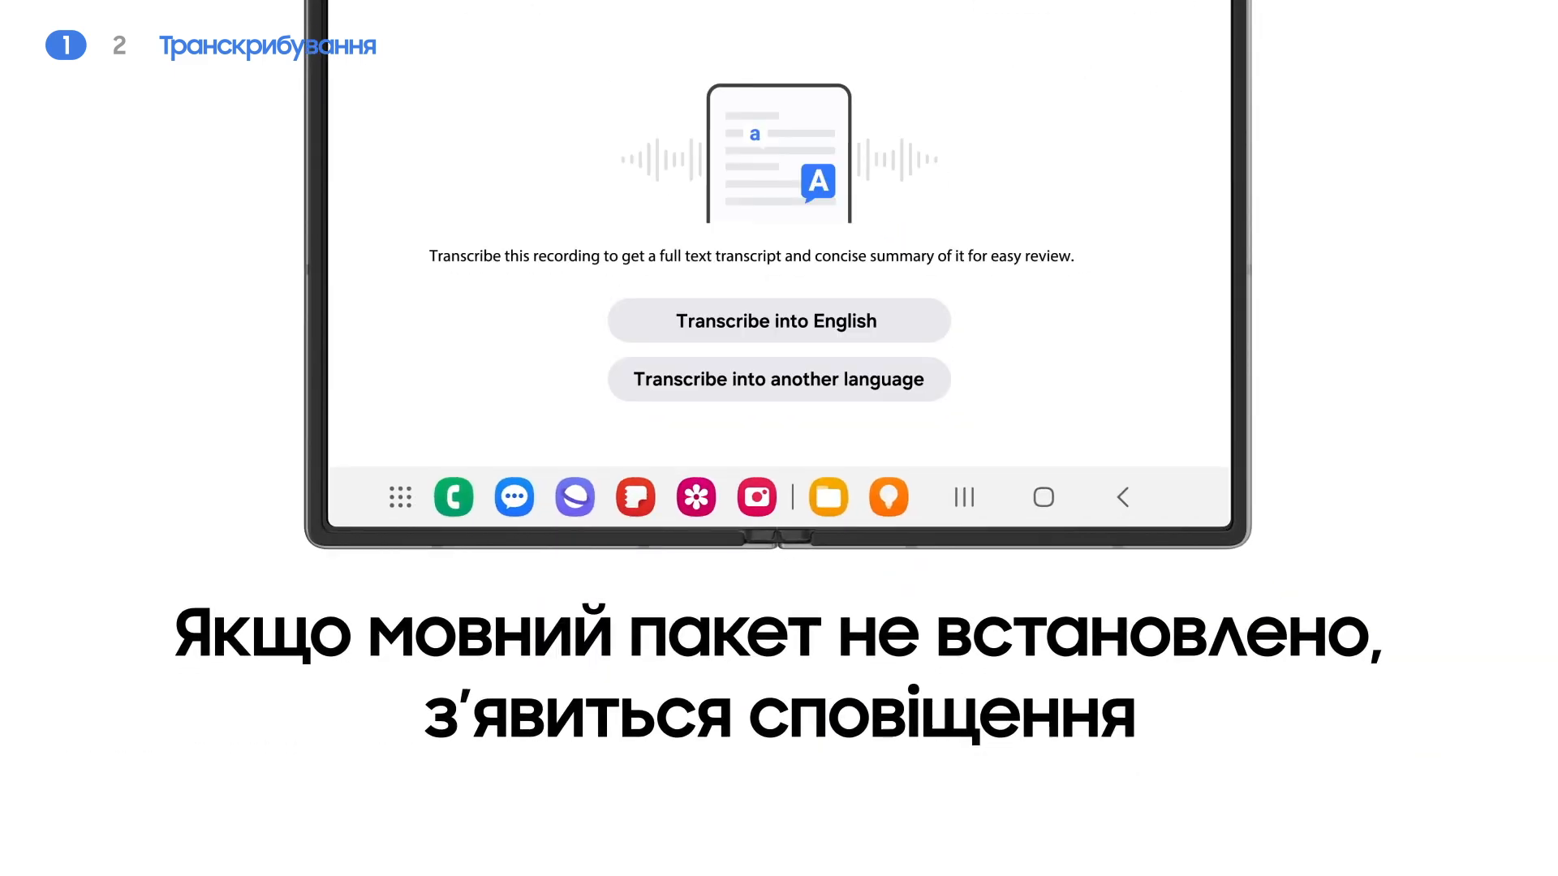
Choose to transcribe into another language and start transcribing the recording.
left_click(777, 319)
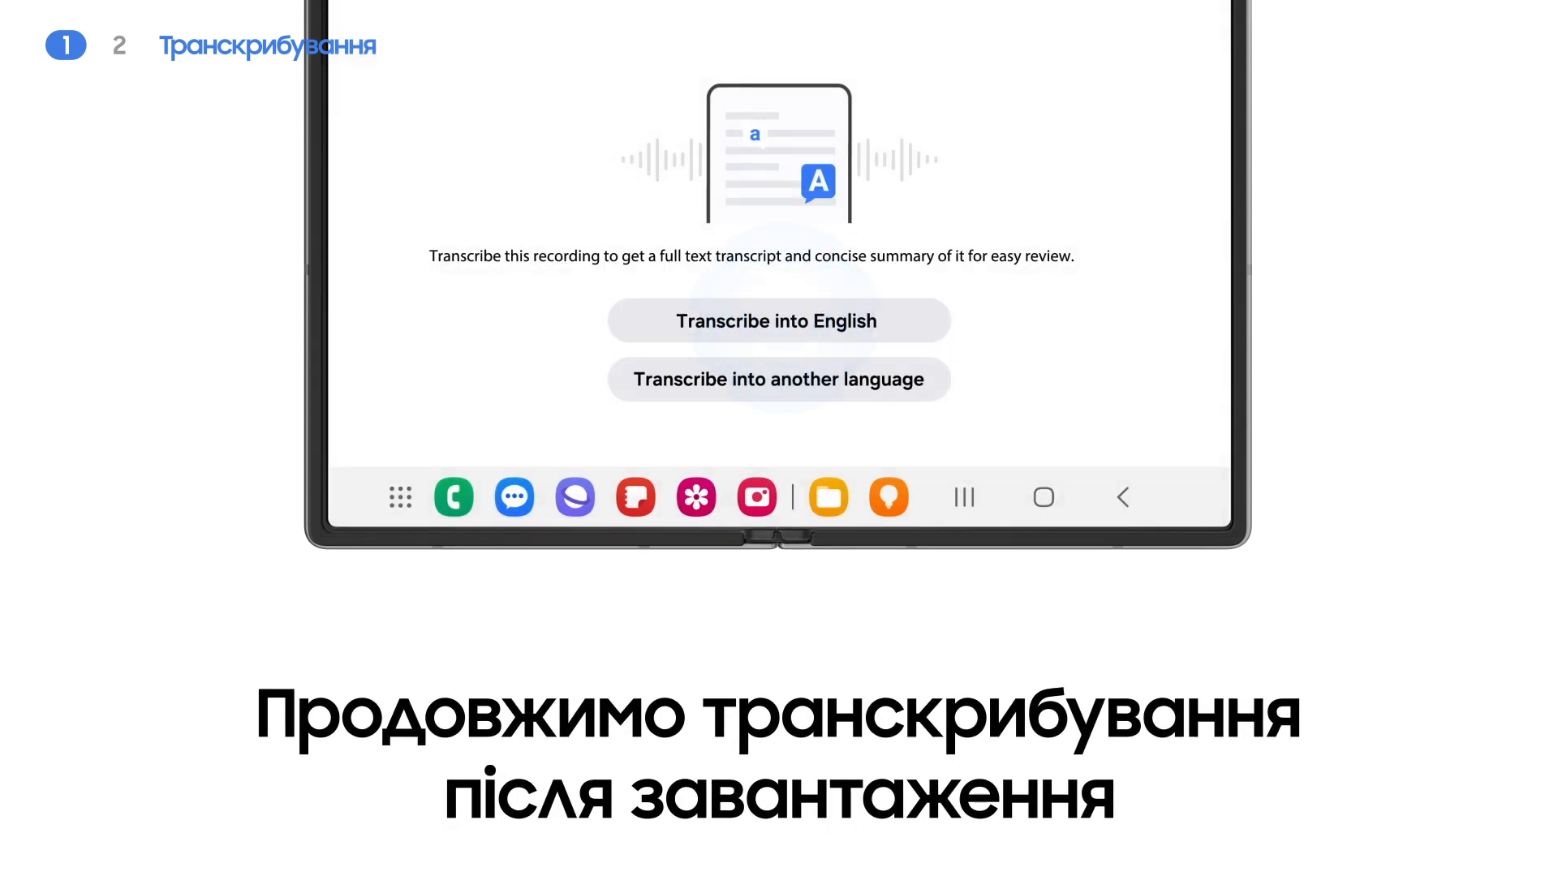
left_click(779, 319)
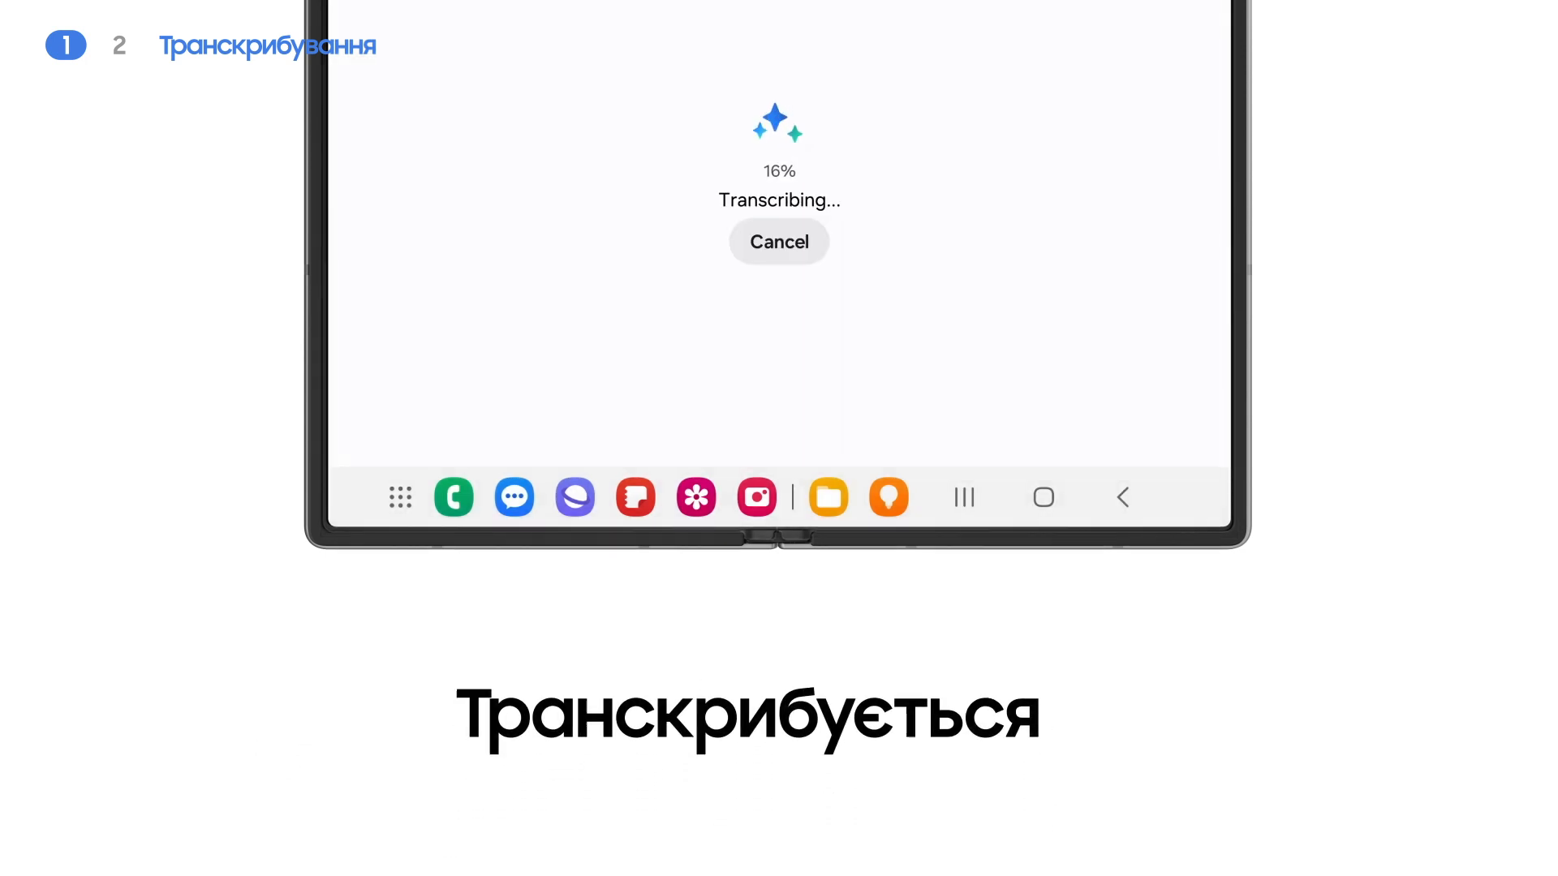